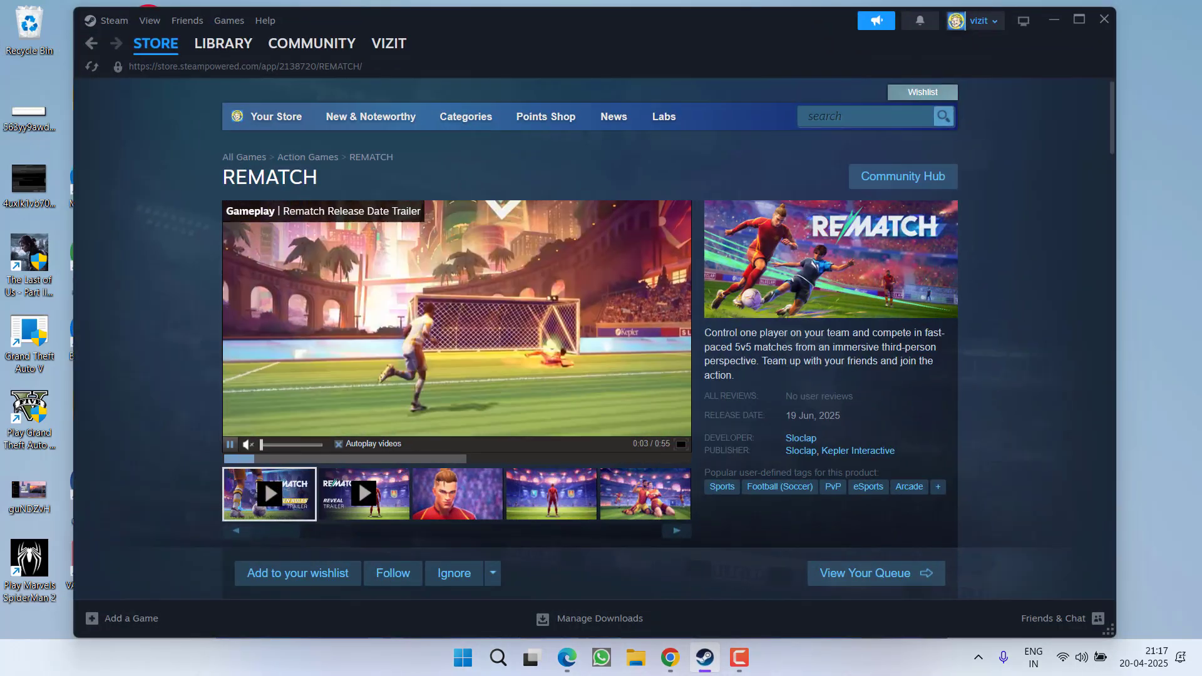
# Step: Review Apex Legends' Installed Files for an integrity check, then close its Properties window
pyautogui.click(223, 43)
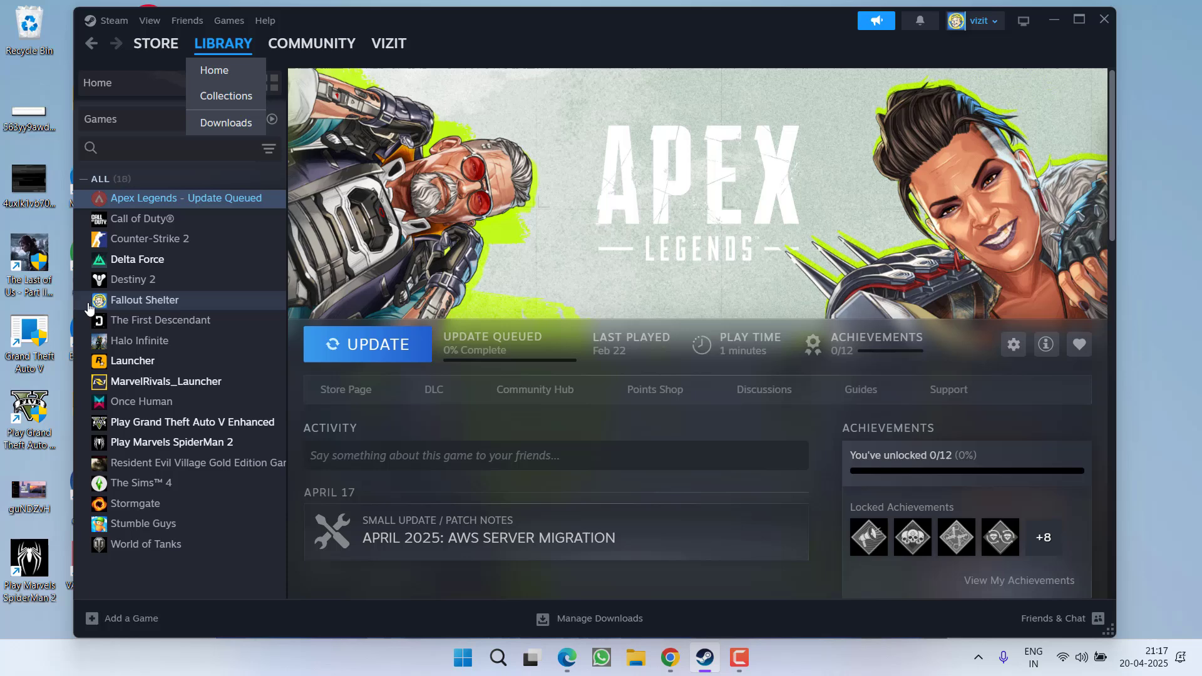
pyautogui.rightClick(184, 198)
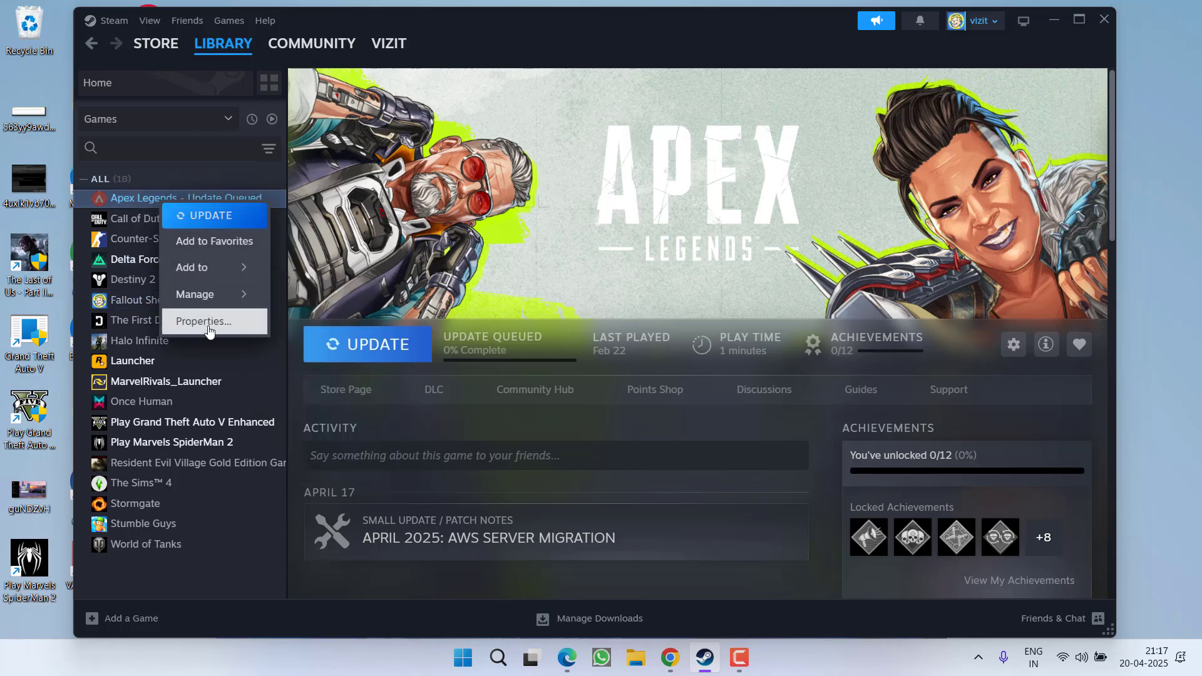
pyautogui.click(203, 321)
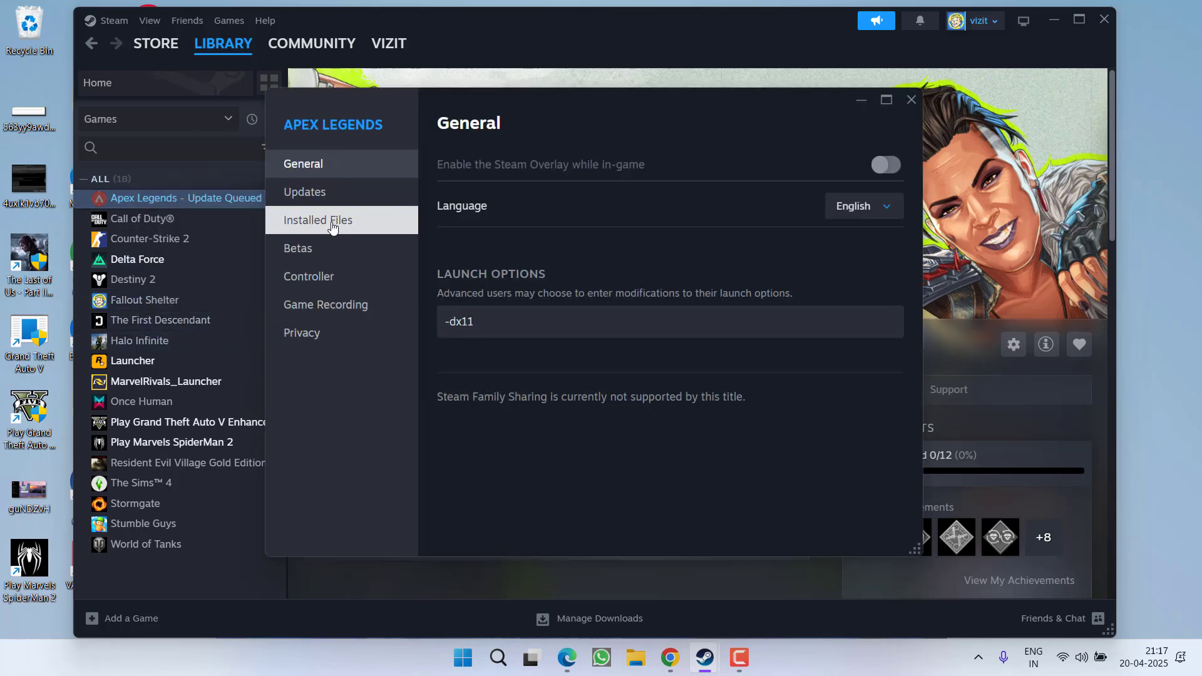
pyautogui.click(318, 221)
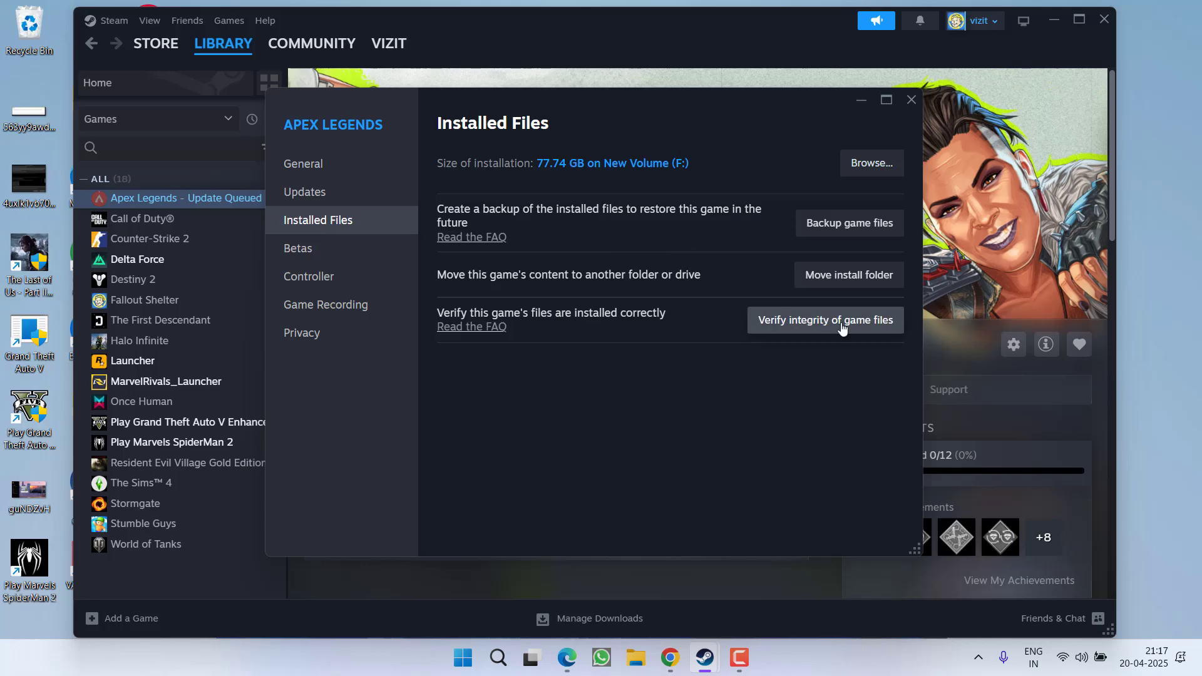
pyautogui.moveTo(910, 100)
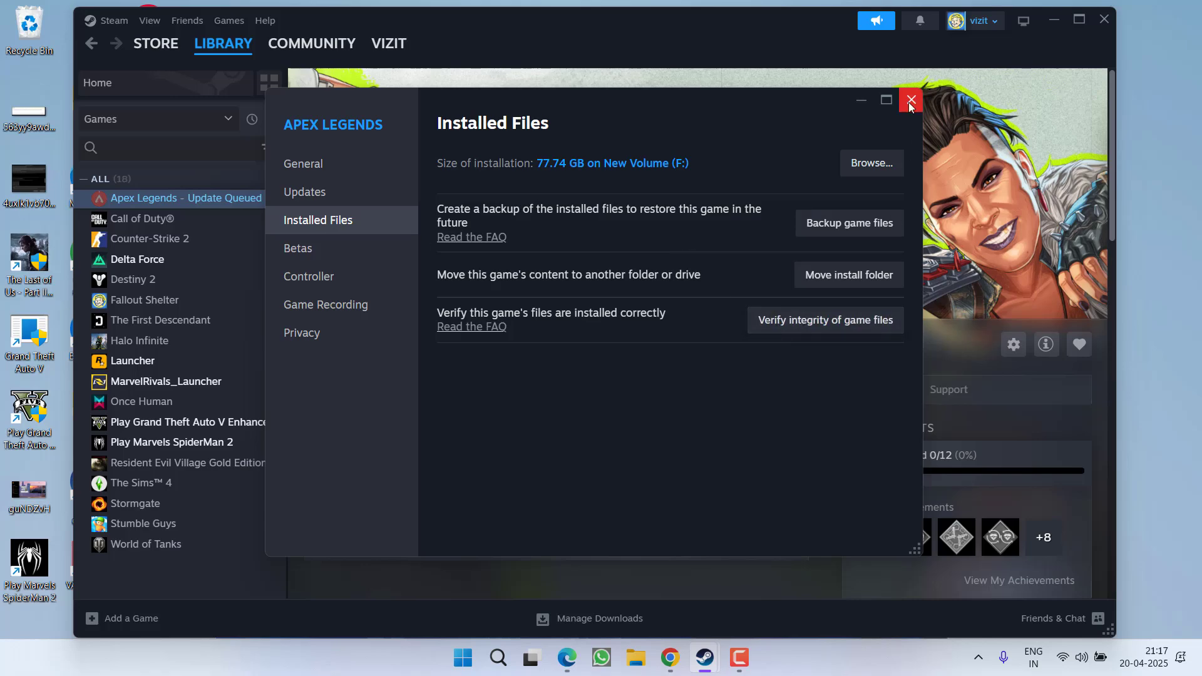
pyautogui.click(910, 100)
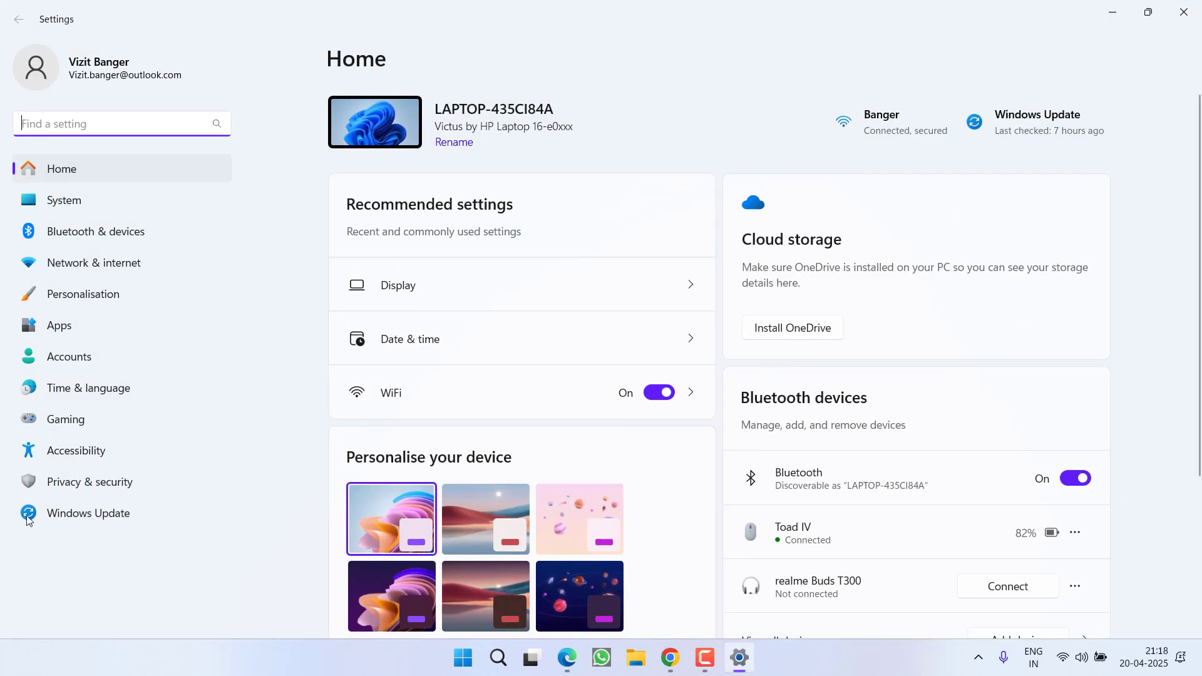
# Step: Show the Windows Update page listing updates available to download
pyautogui.click(88, 513)
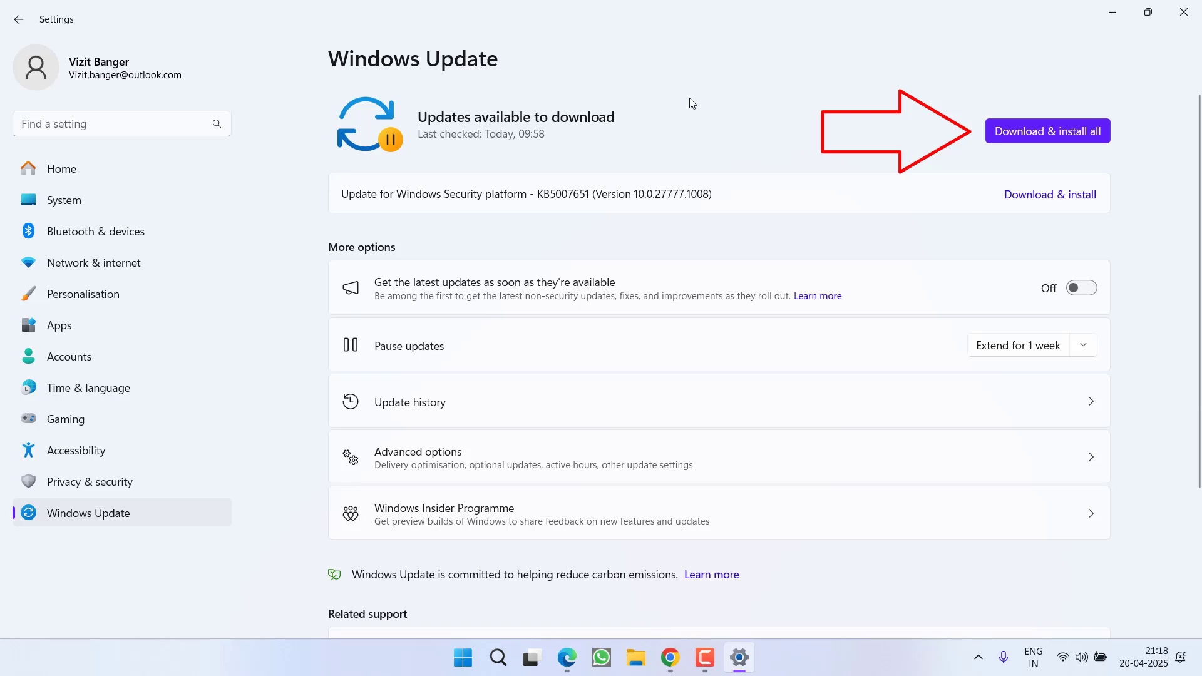
pyautogui.moveTo(1100, 107)
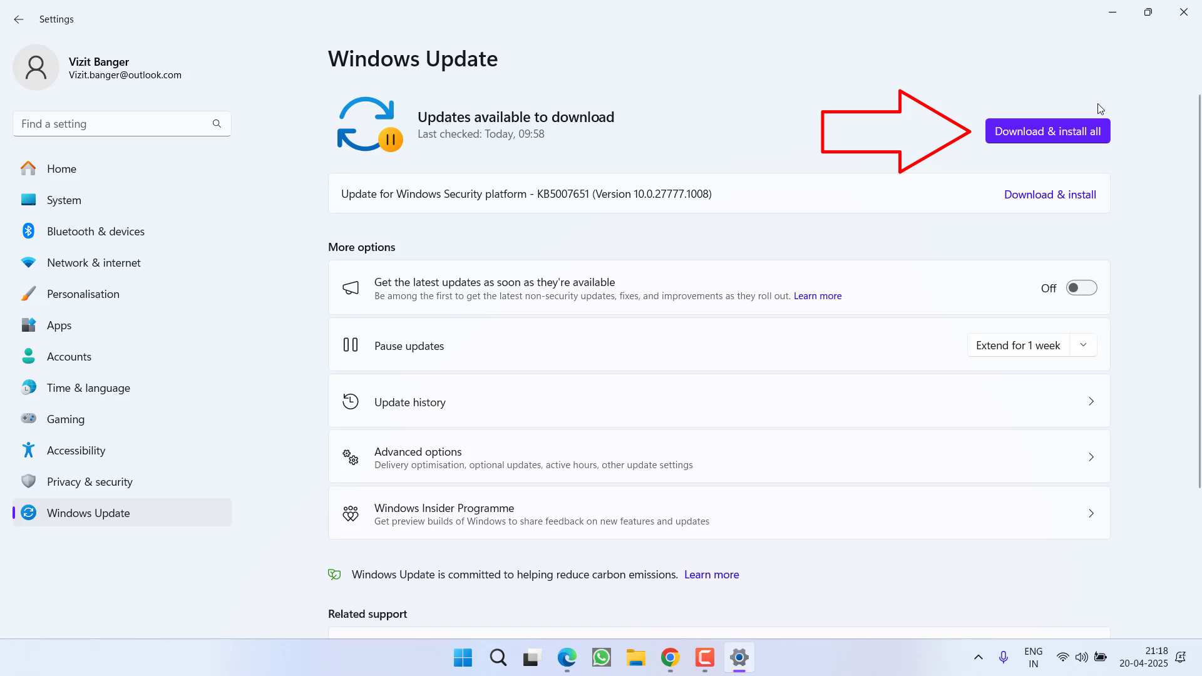
pyautogui.moveTo(1112, 126)
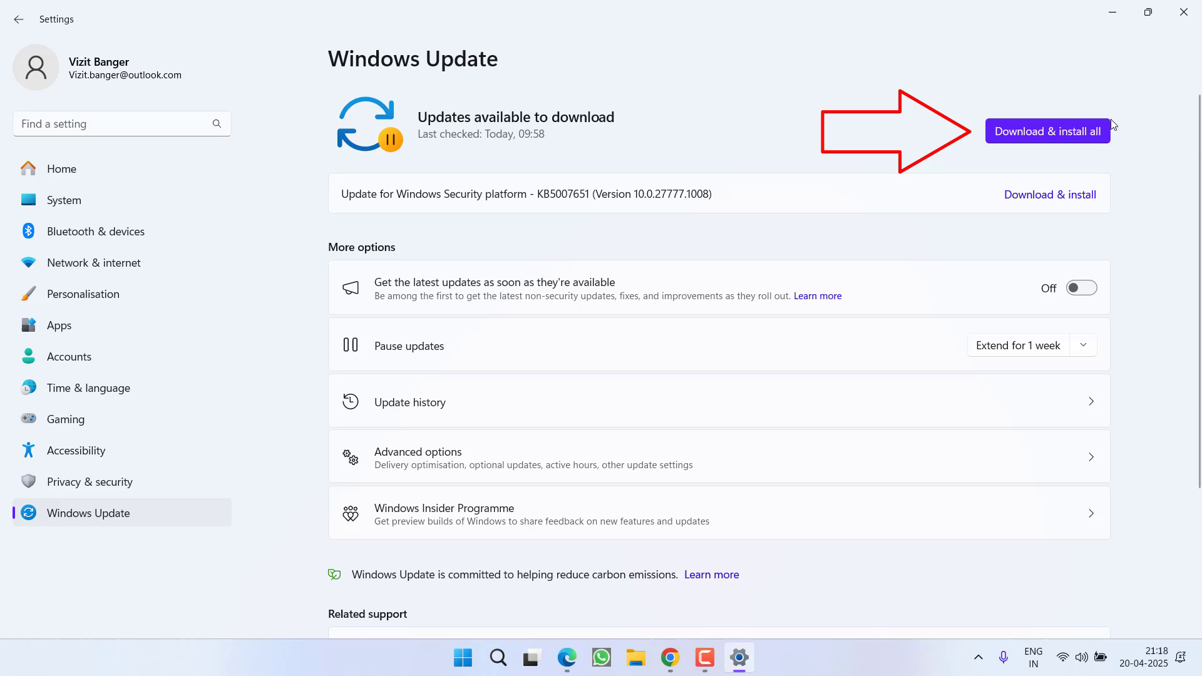
pyautogui.moveTo(1129, 93)
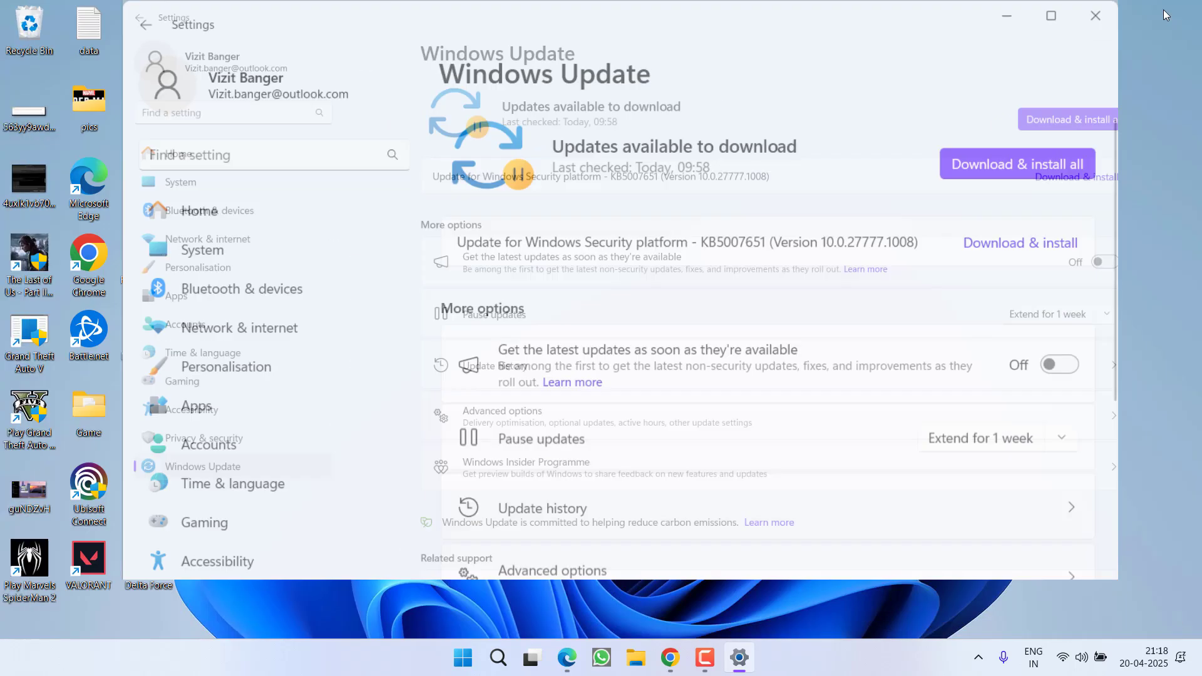
# Step: Close Settings, leaving only the Windows 11 desktop
pyautogui.click(1095, 15)
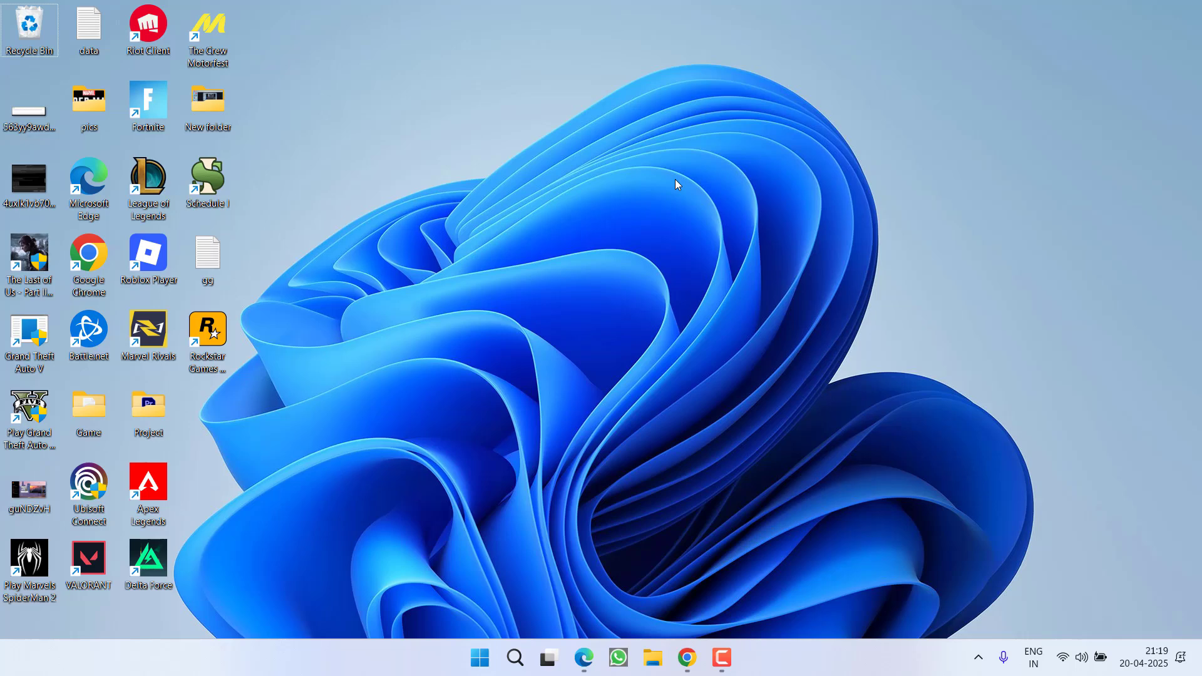
pyautogui.moveTo(493, 492)
pyautogui.write('advanced')
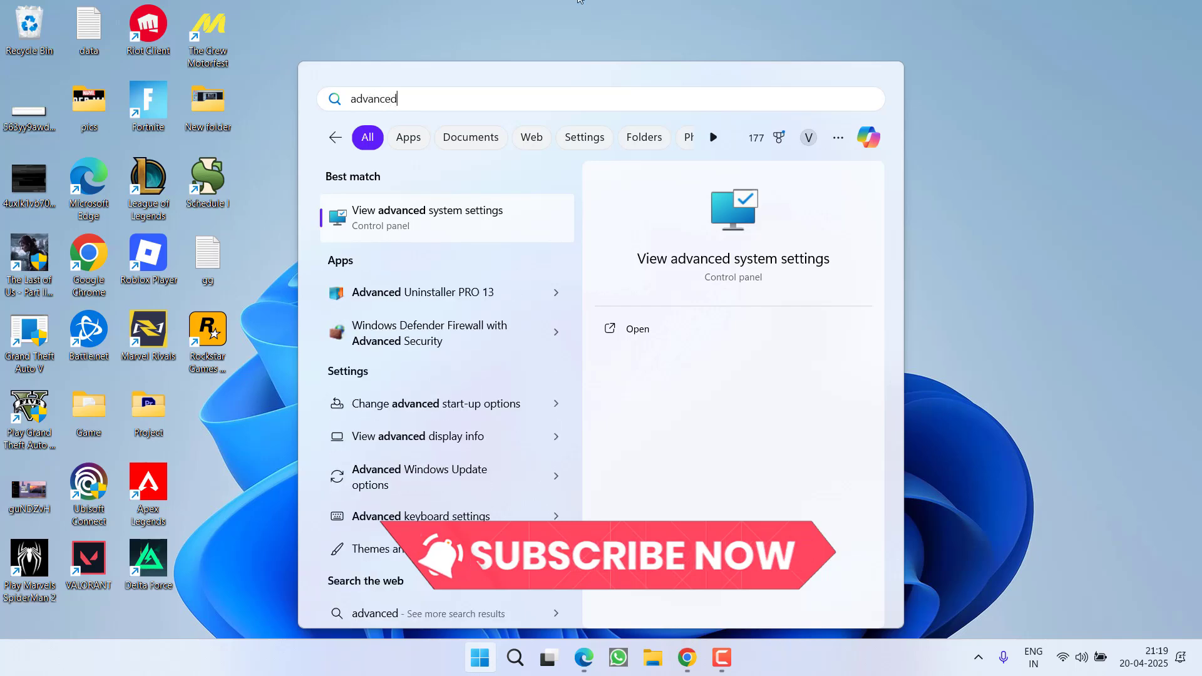
# Step: Reach Virtual Memory via advanced system and Performance settings, untick automatic management, choose Custom size for C:
pyautogui.click(428, 216)
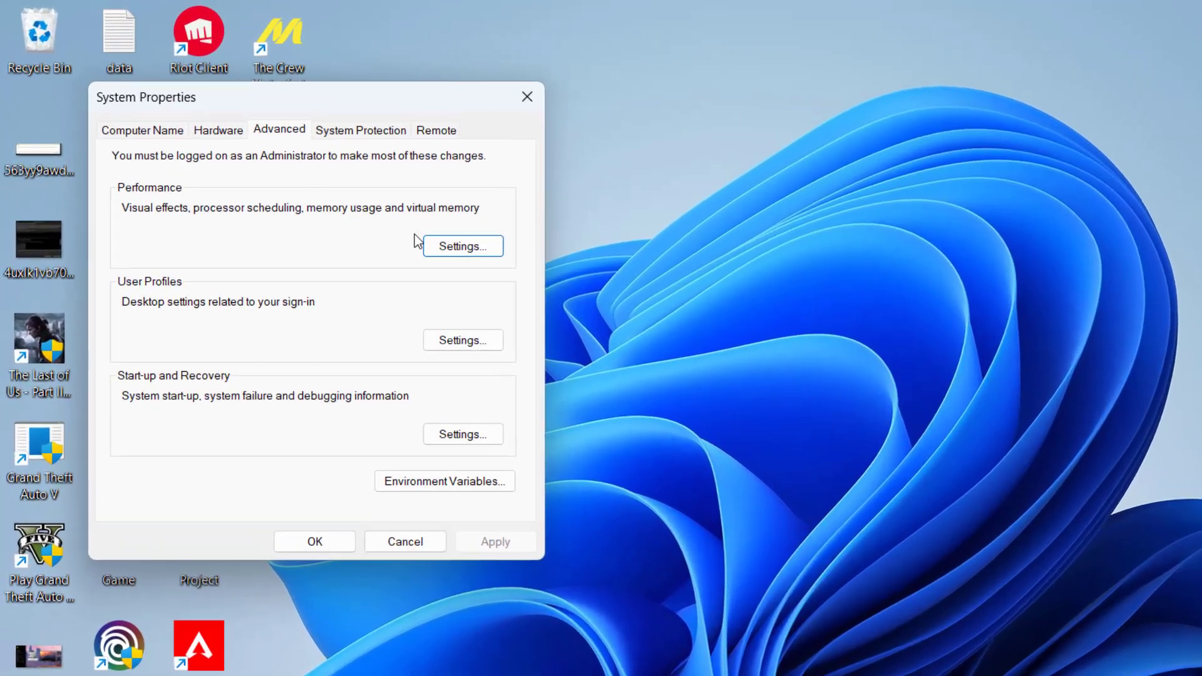
pyautogui.click(463, 247)
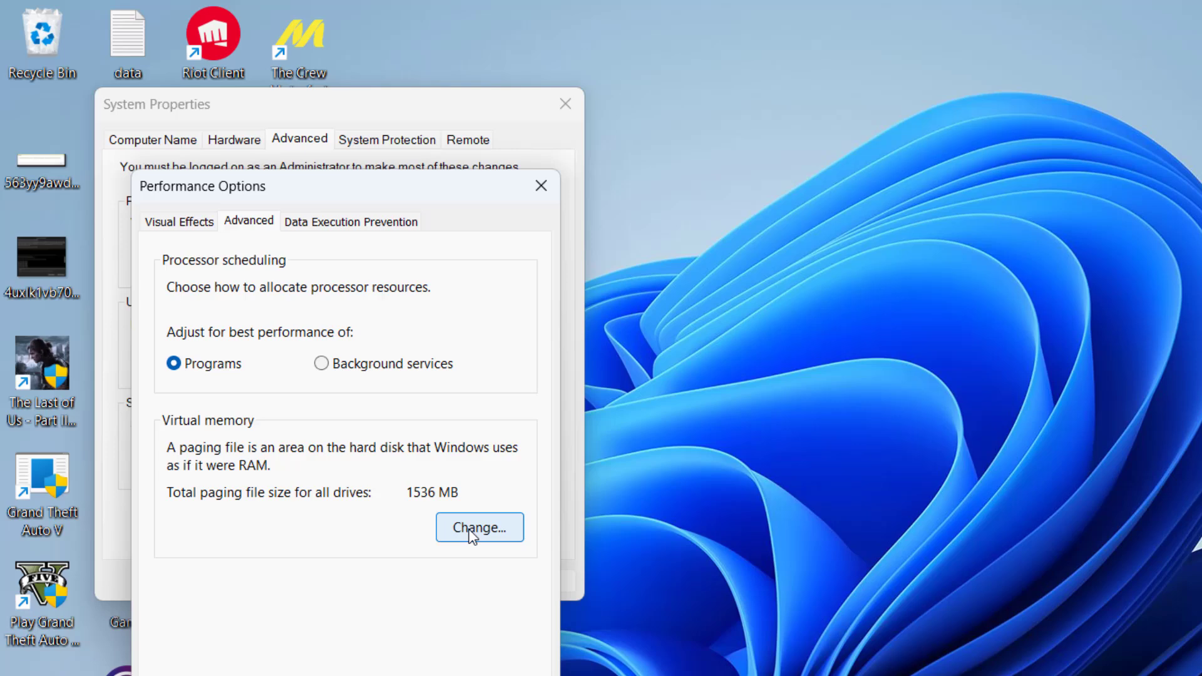
pyautogui.click(478, 527)
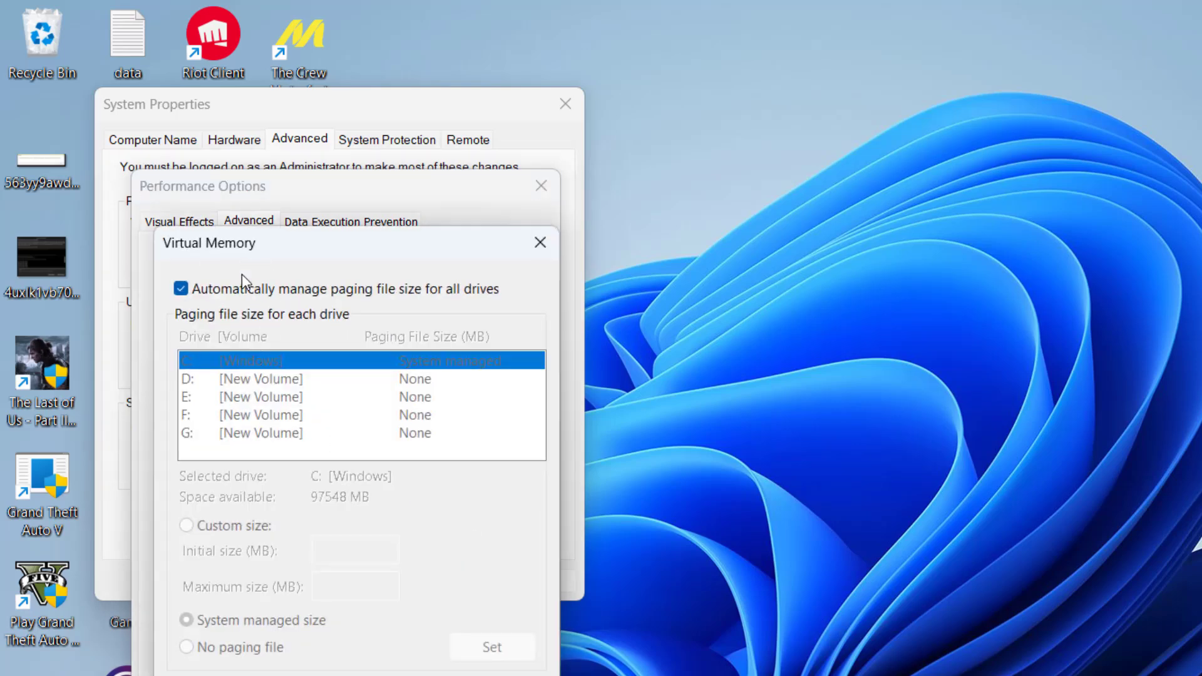
pyautogui.click(180, 288)
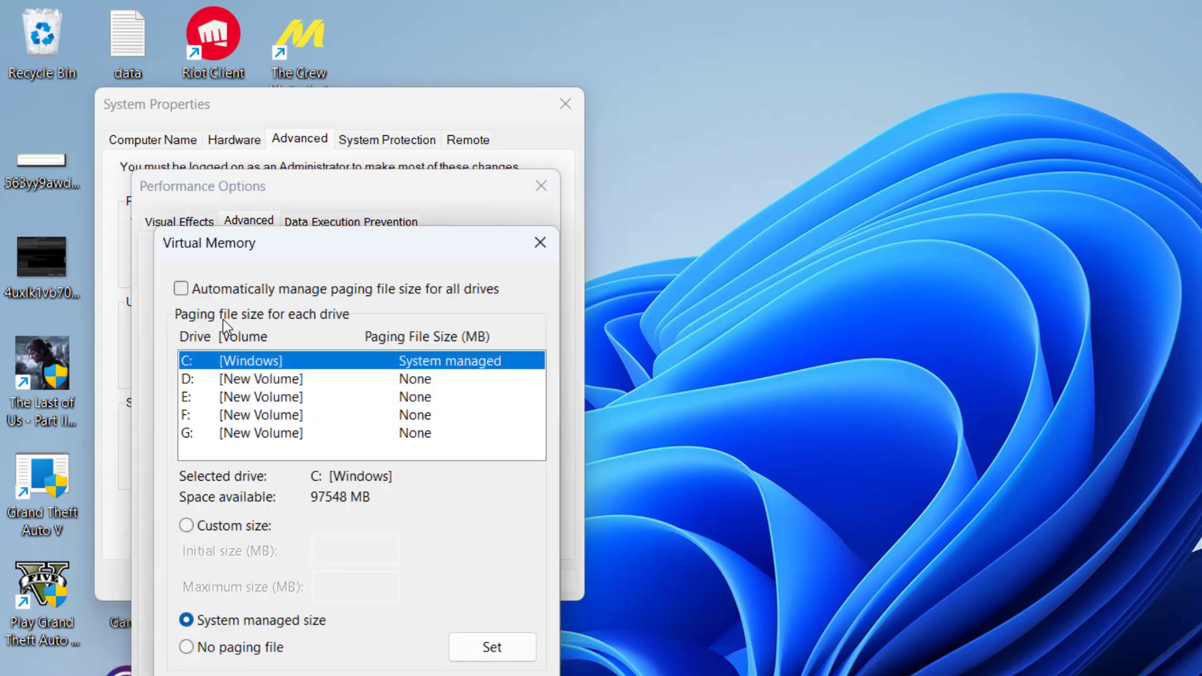
pyautogui.click(187, 525)
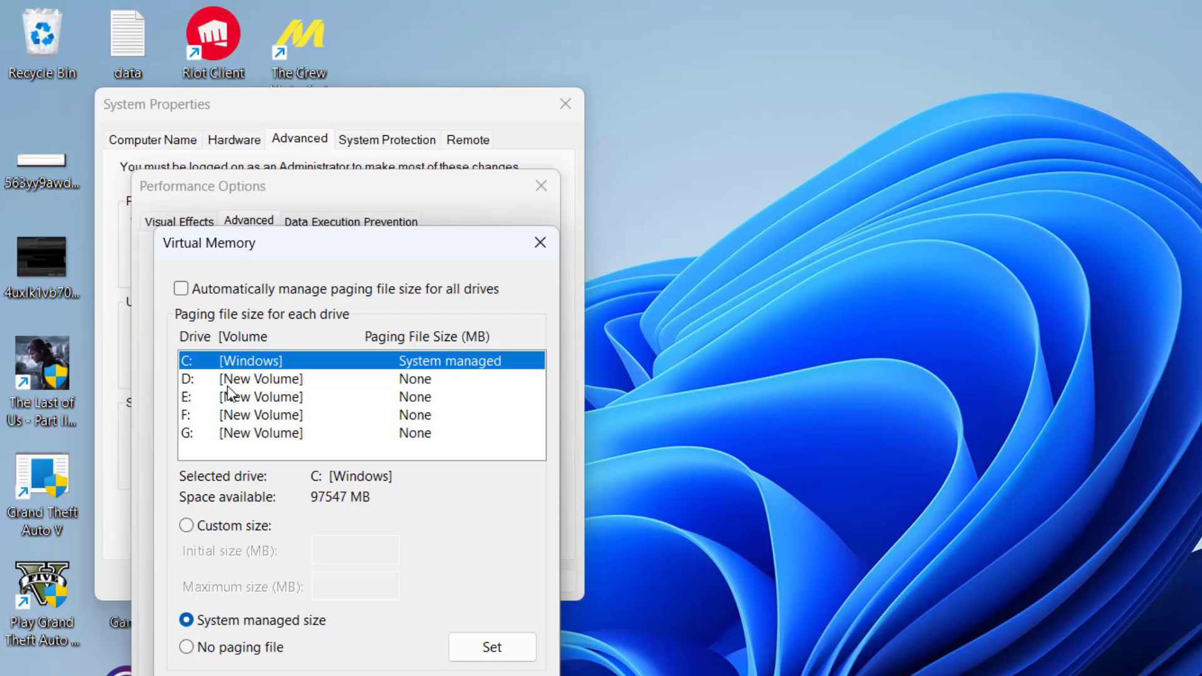
pyautogui.click(186, 525)
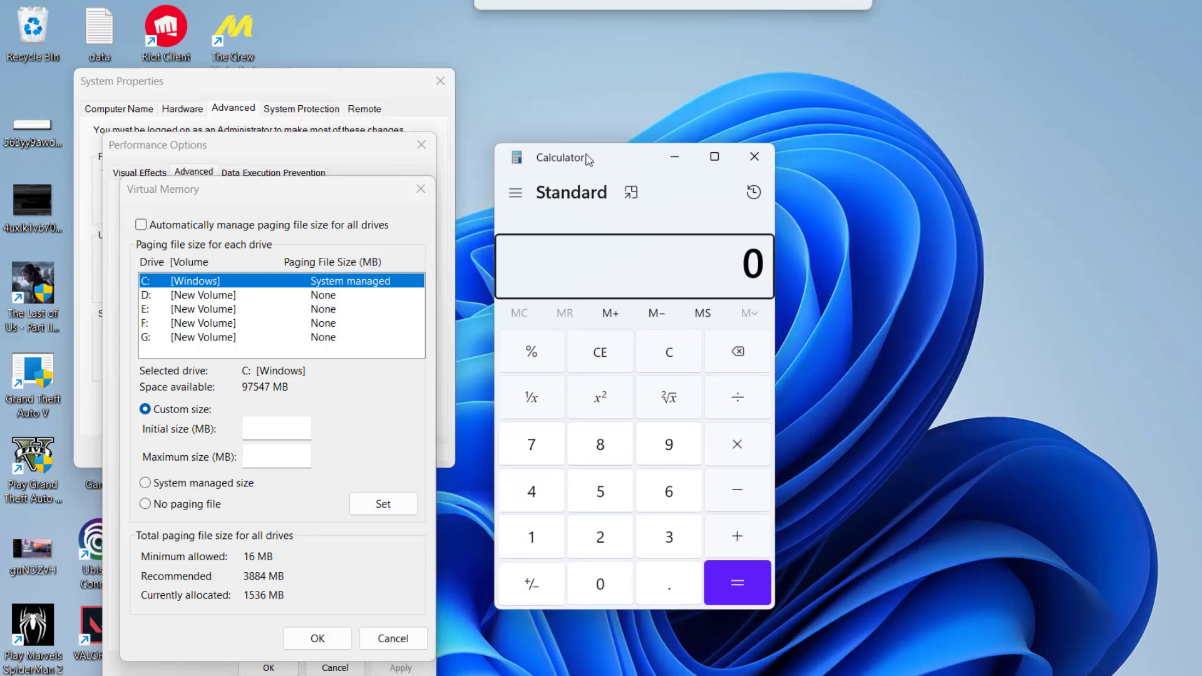
pyautogui.moveTo(565, 397)
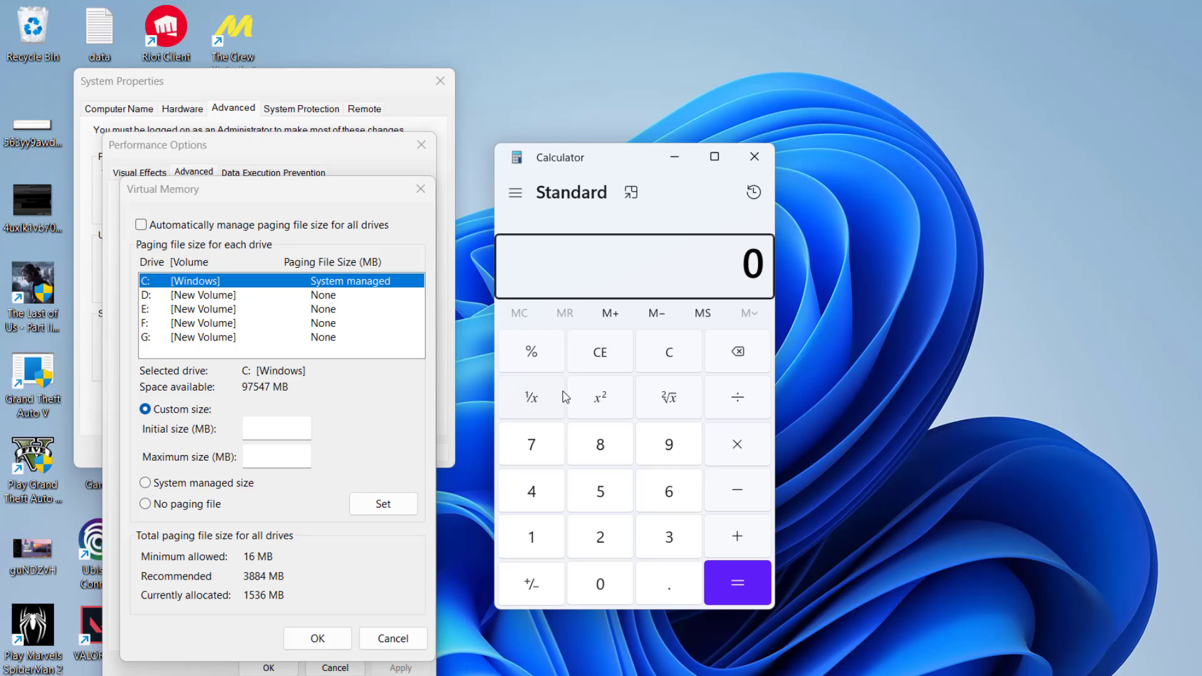
# Step: Work out 16×1024 and 16384×4 in Calculator and set C:'s paging file to 16384–65536 MB
pyautogui.click(531, 536)
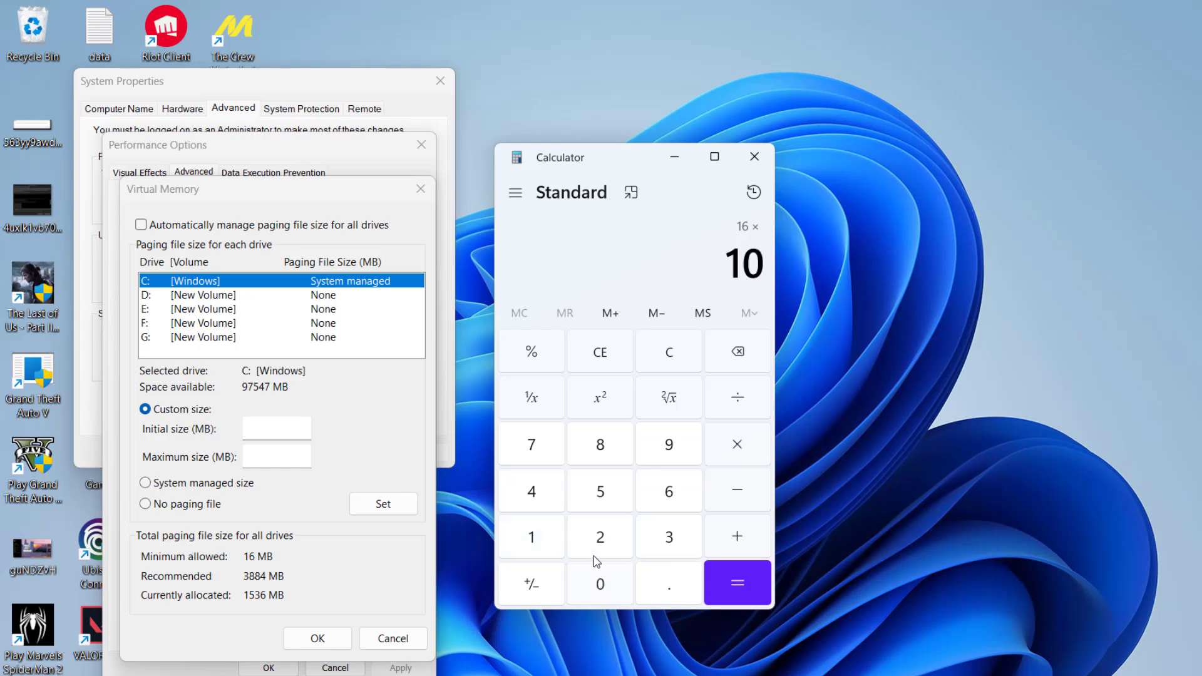
pyautogui.click(735, 583)
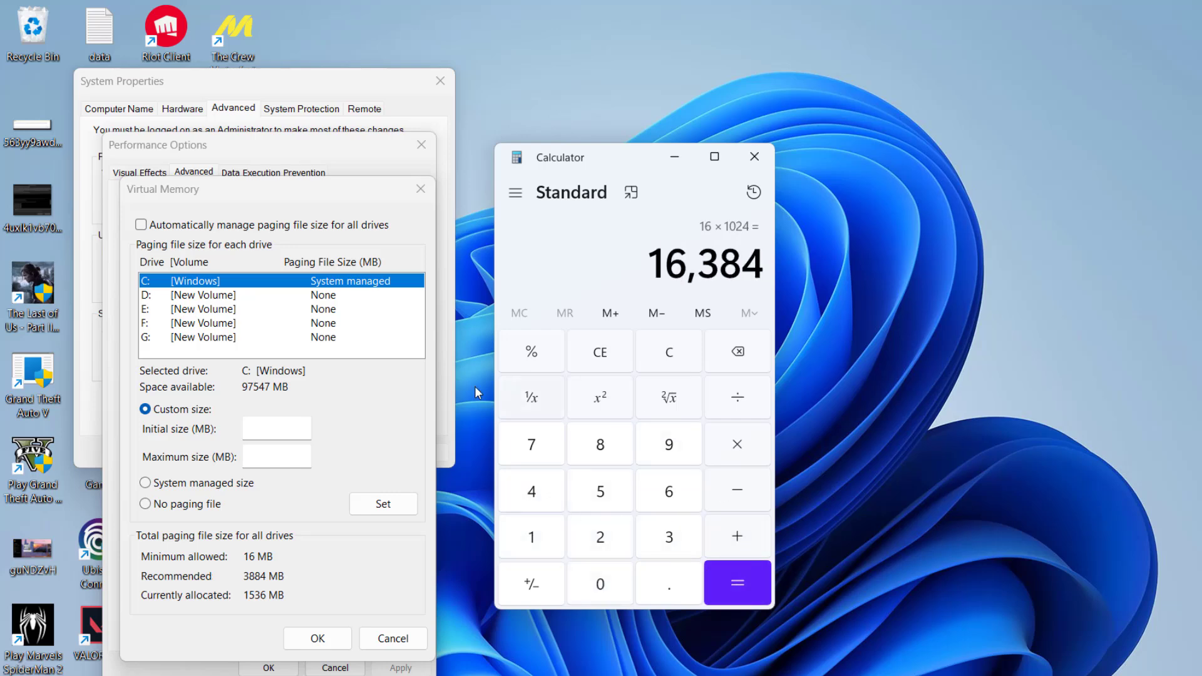
pyautogui.write('16384')
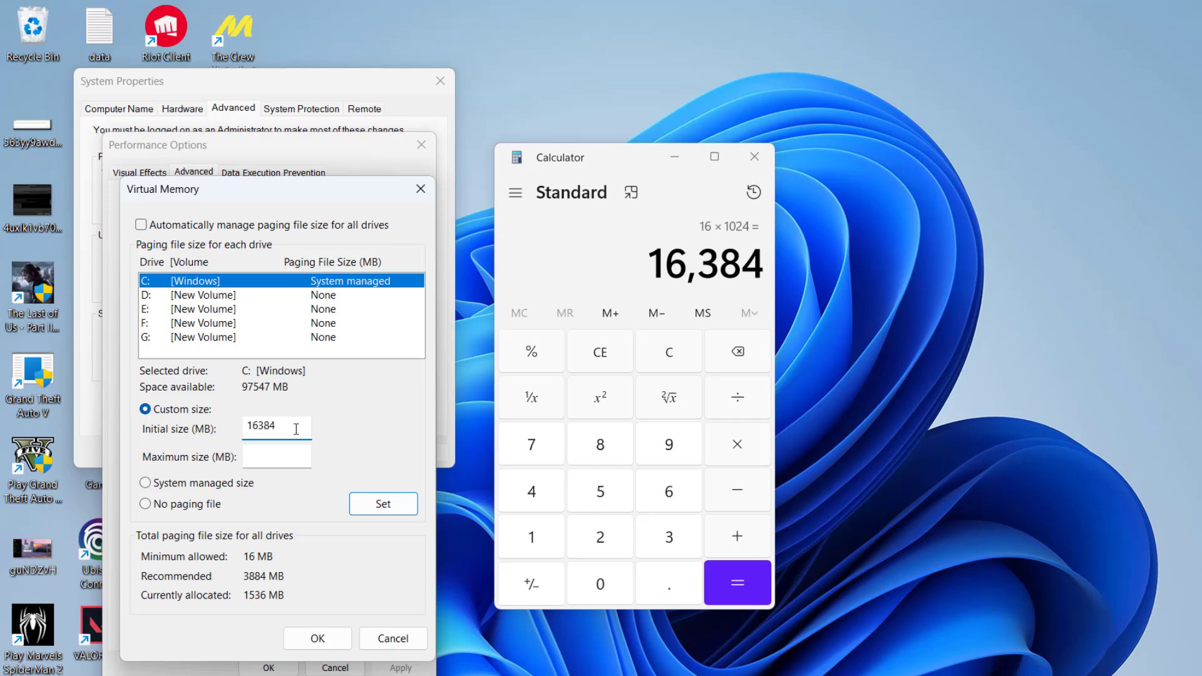
pyautogui.click(276, 457)
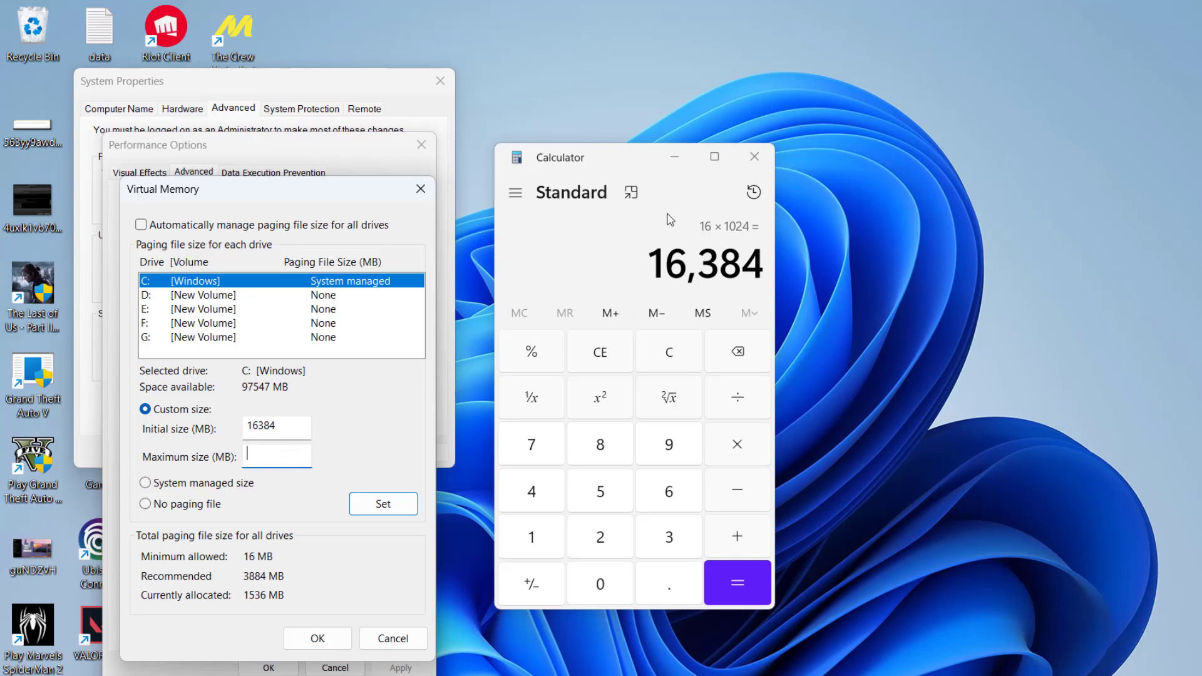
pyautogui.moveTo(748, 449)
pyautogui.write('6')
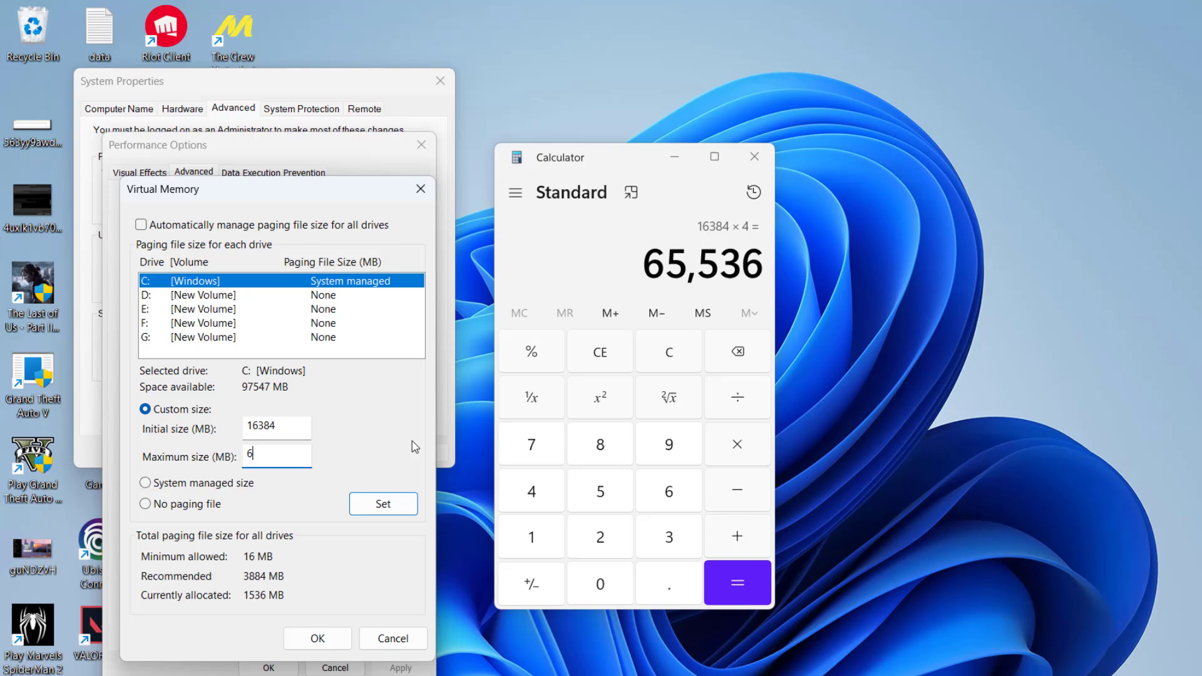
pyautogui.write('5536')
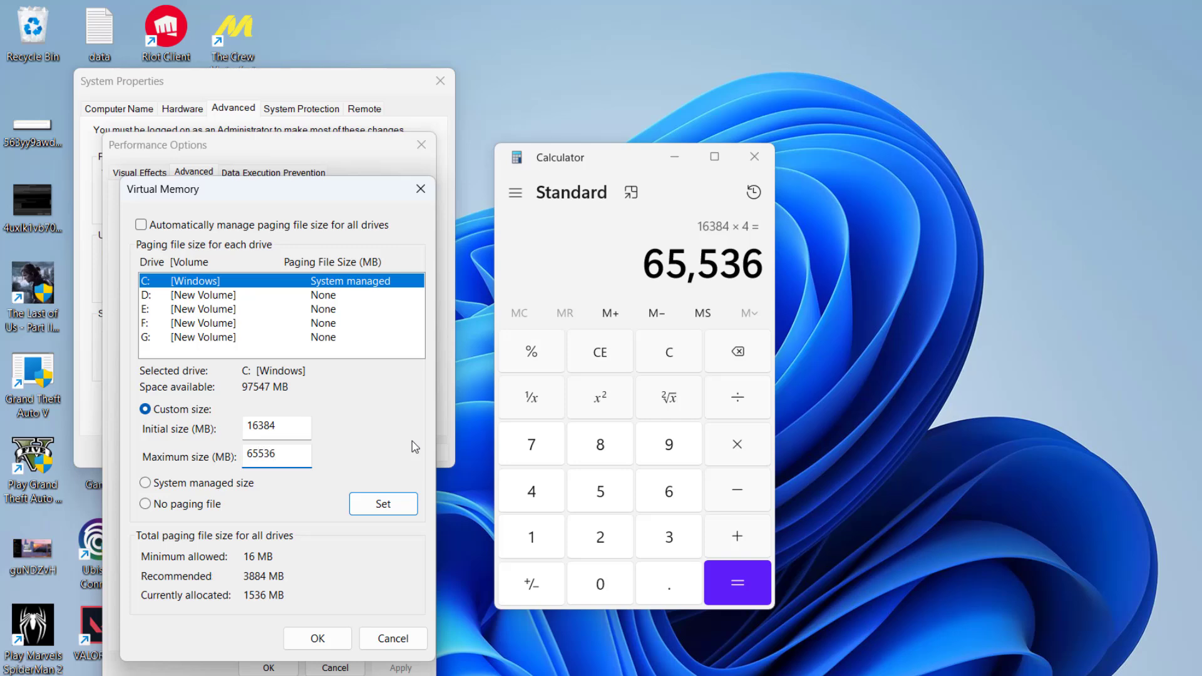
pyautogui.click(383, 503)
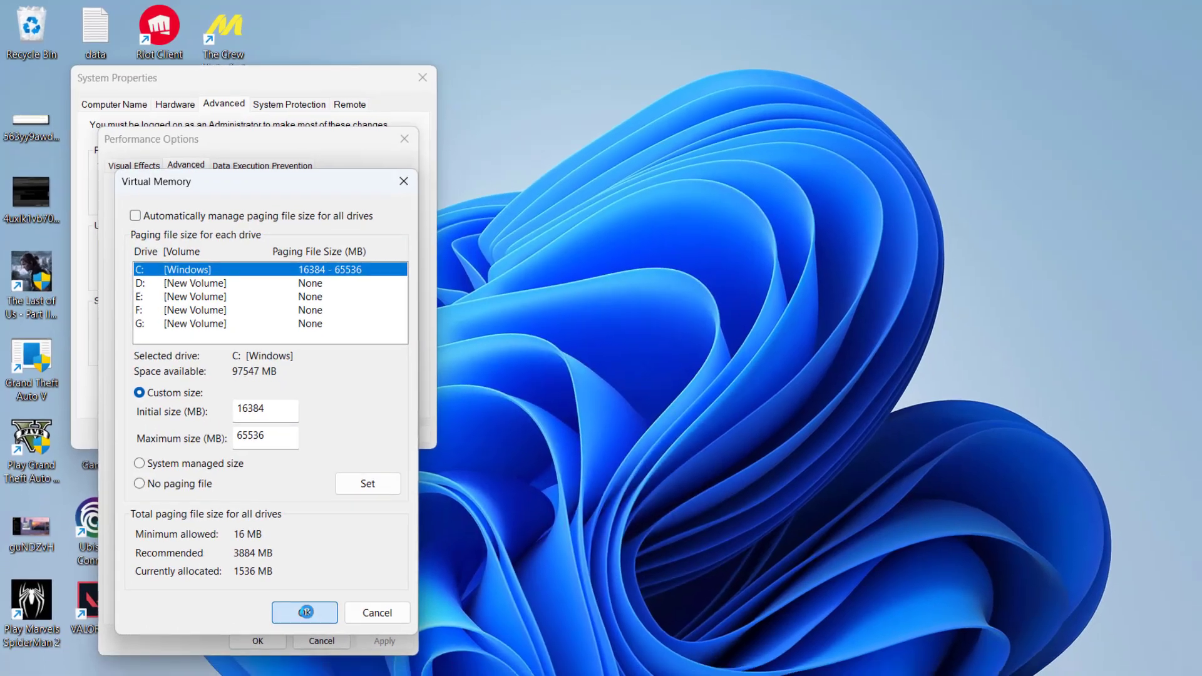
# Step: Confirm the Virtual Memory settings with OK, closing back to System Properties' Advanced tab
pyautogui.click(304, 613)
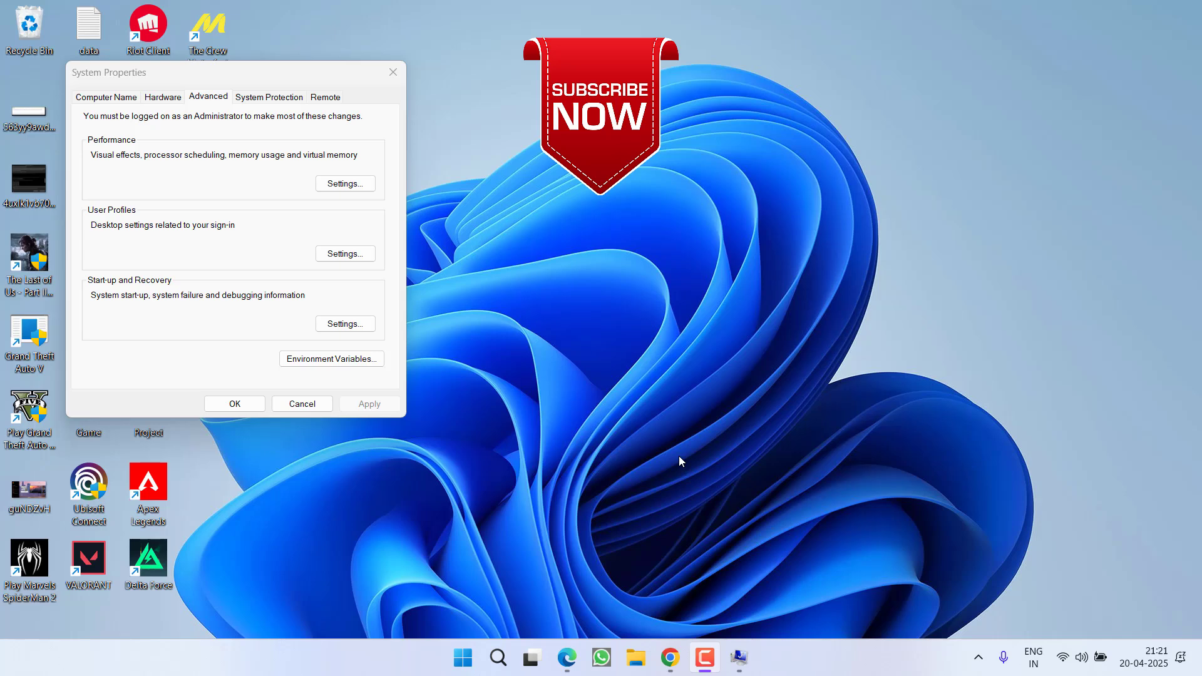
pyautogui.moveTo(1045, 368)
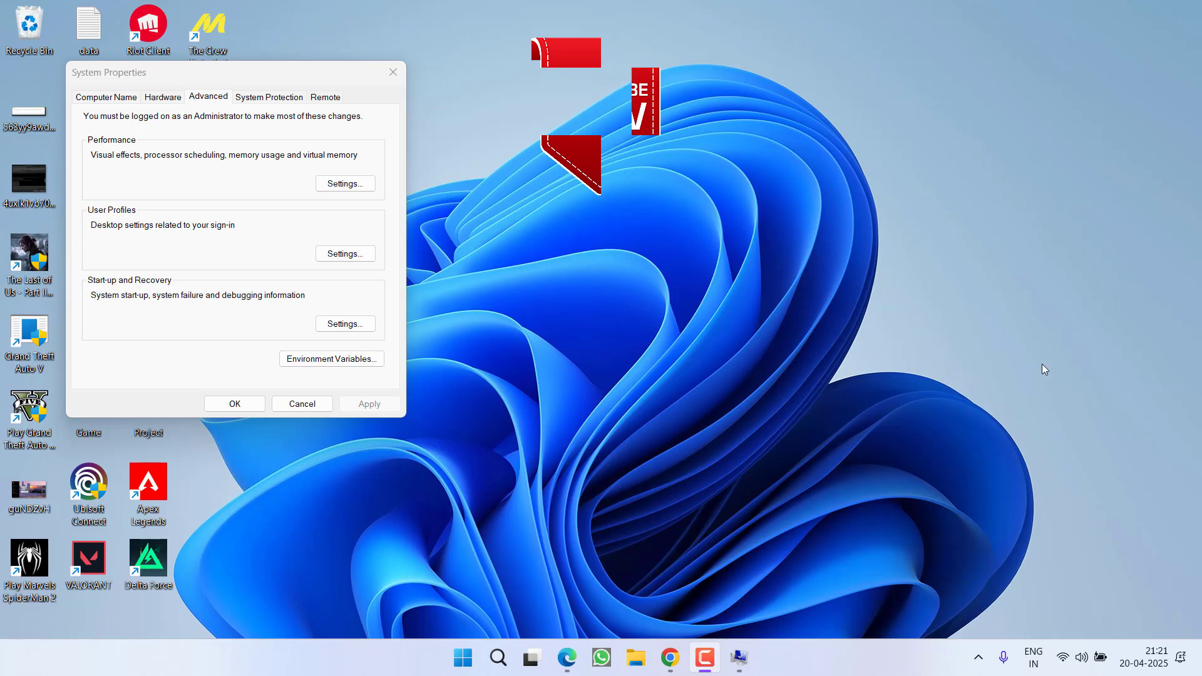